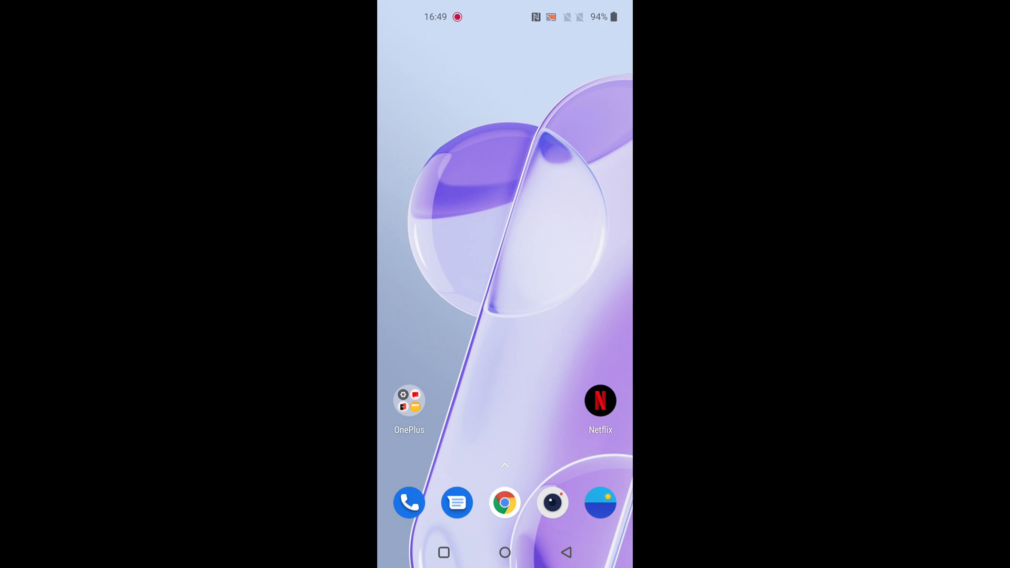
# Reach the Navigation page via quick settings gear, Convenience tools, then Navigation.
pyautogui.scroll(-3)
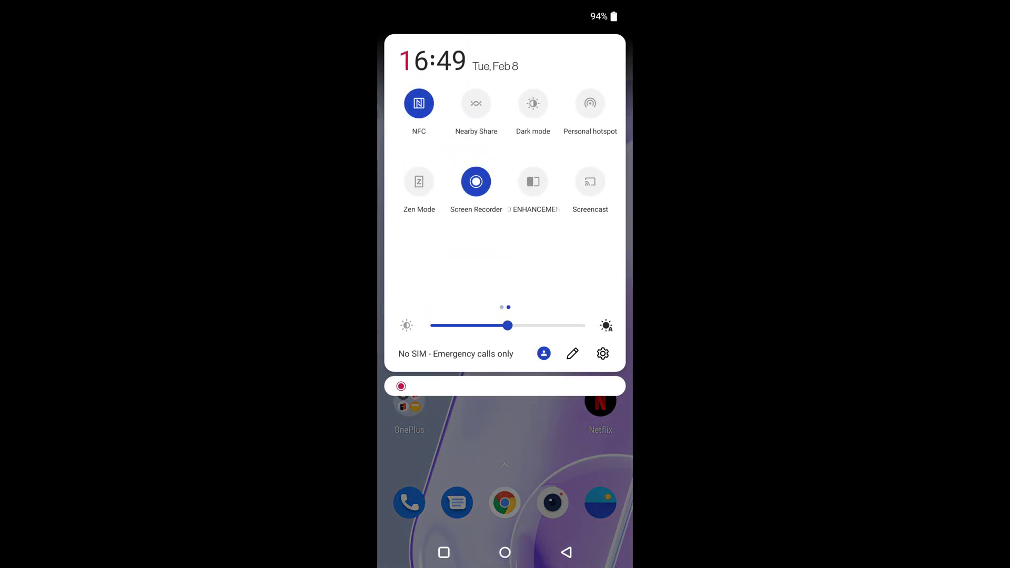
pyautogui.click(602, 354)
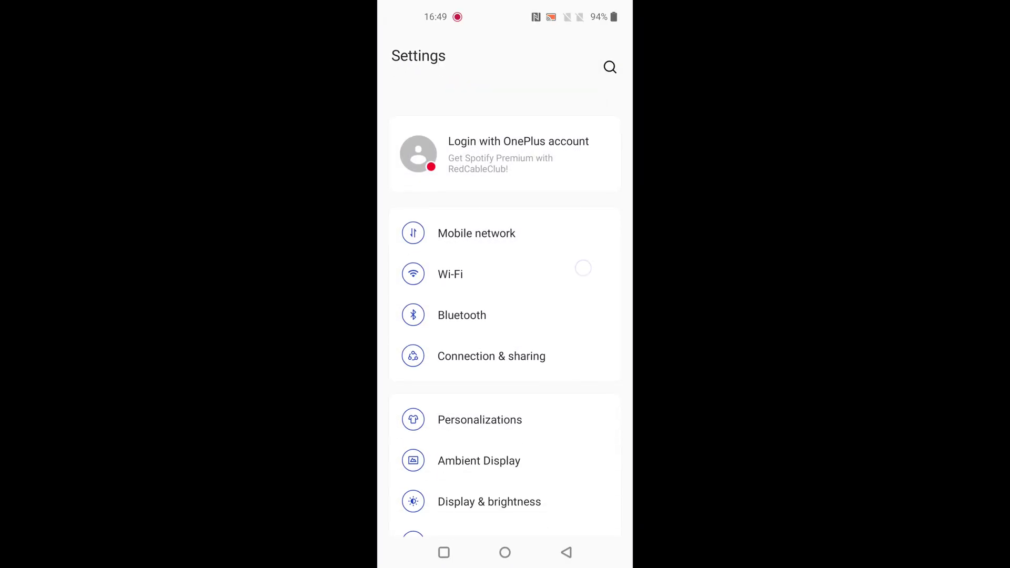
pyautogui.scroll(-3)
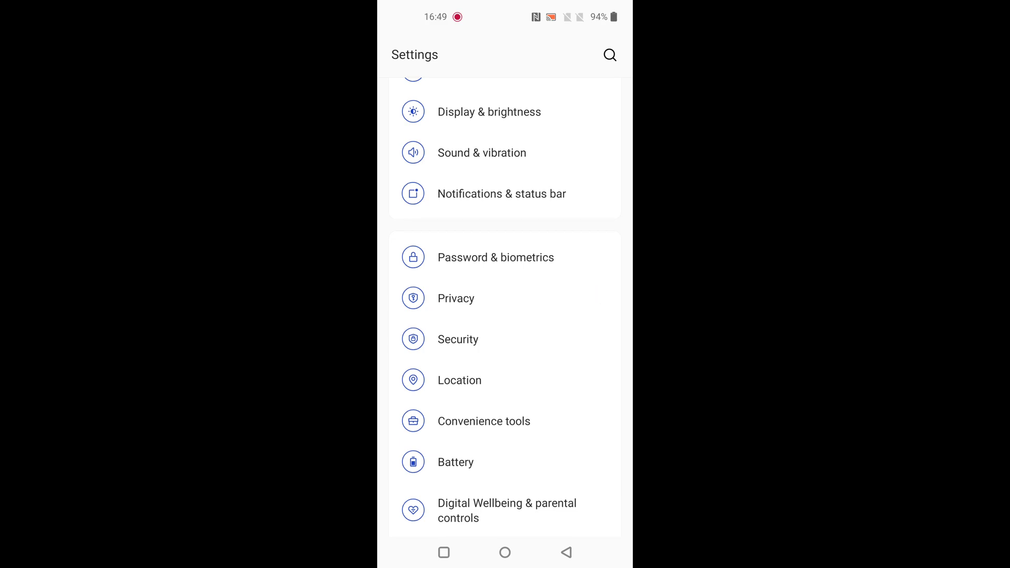
pyautogui.click(483, 421)
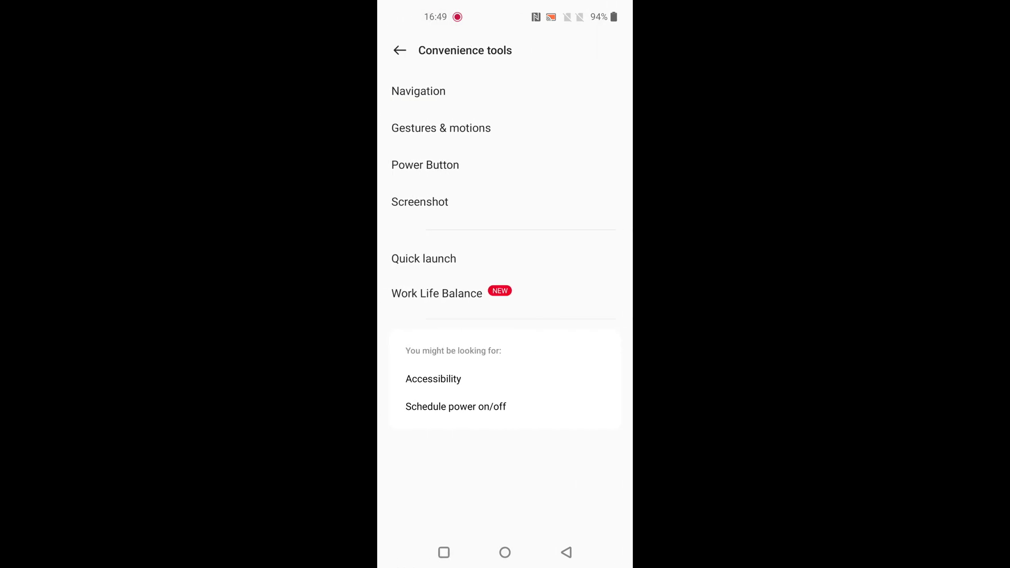
pyautogui.click(417, 91)
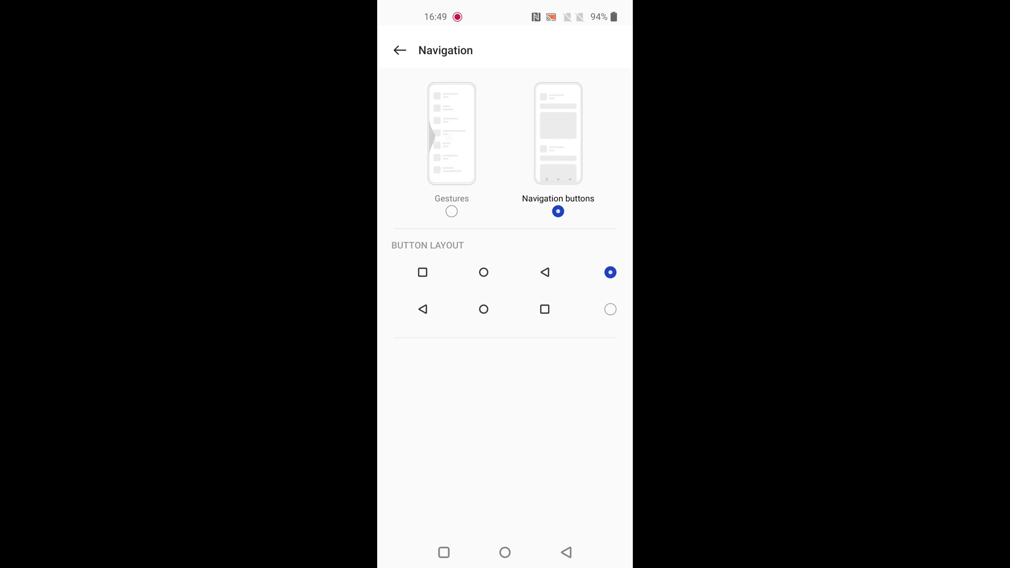
# Try the back-home-recents button order, then select Gestures navigation instead of buttons.
pyautogui.click(610, 310)
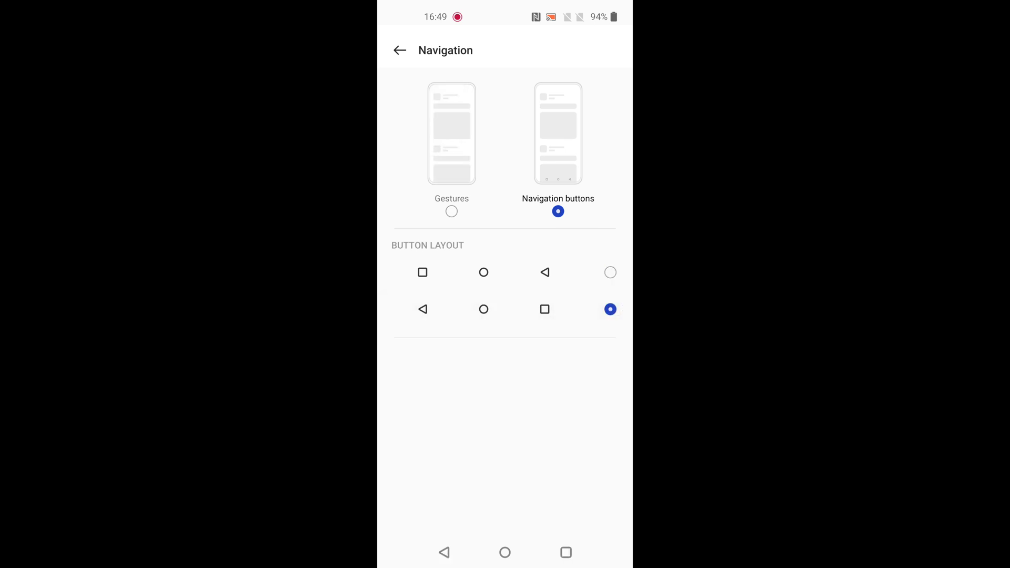
pyautogui.click(609, 309)
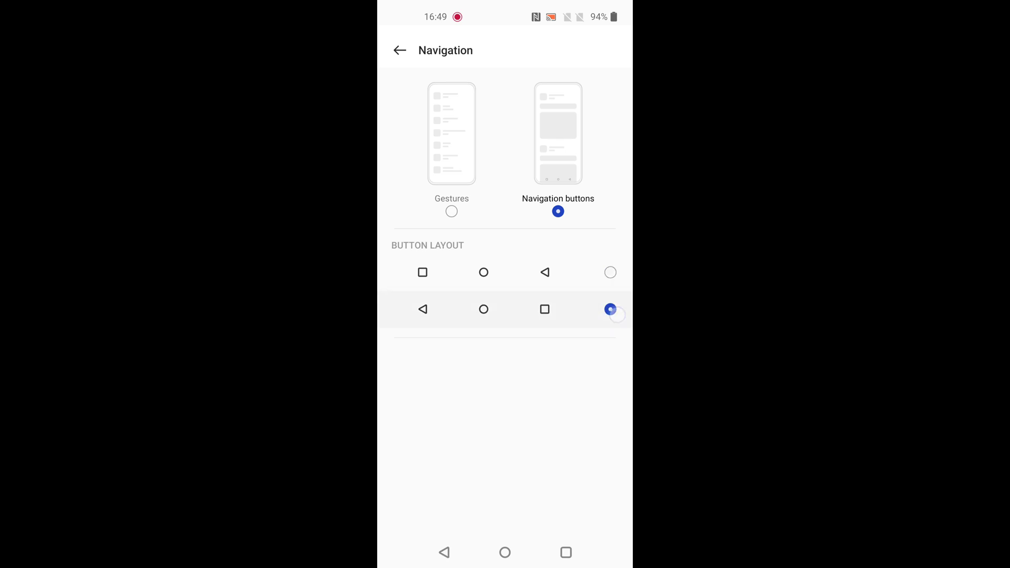
pyautogui.click(611, 309)
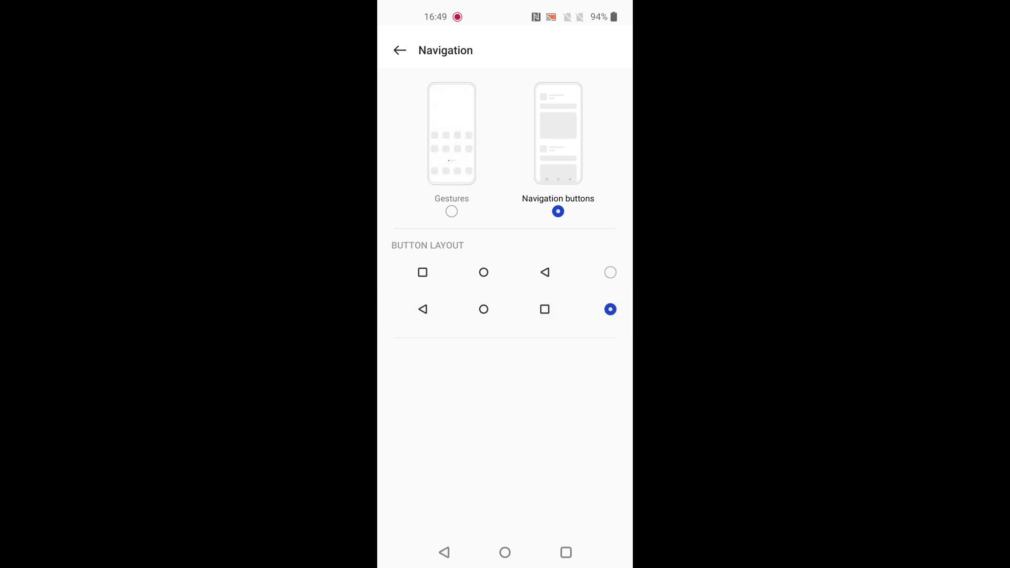
pyautogui.click(452, 212)
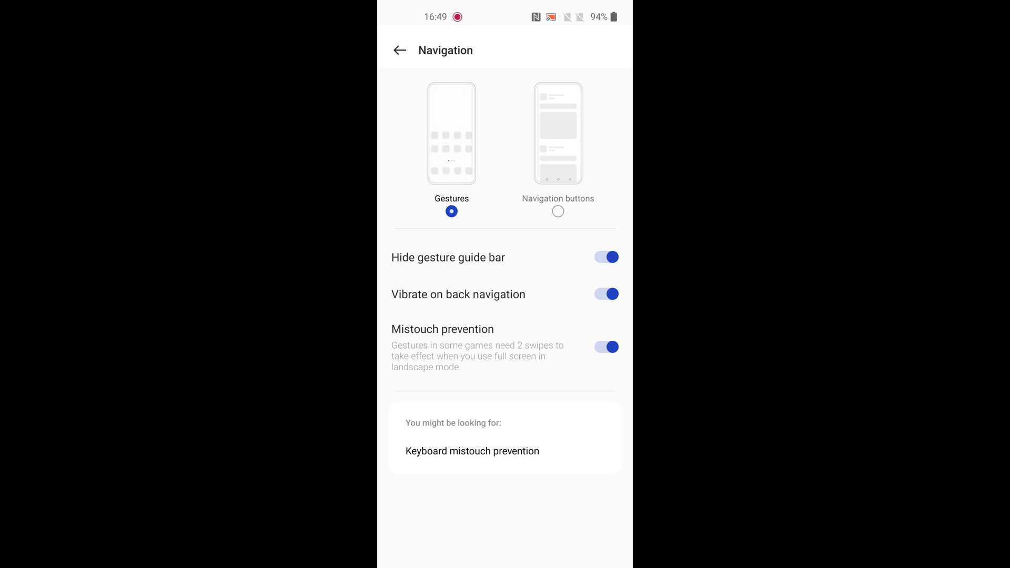
pyautogui.click(603, 257)
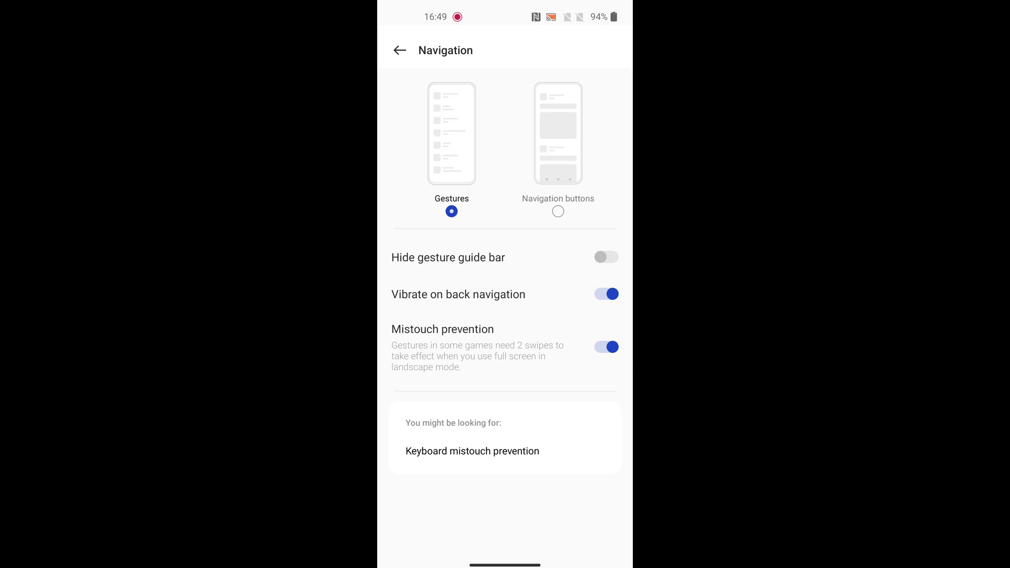
pyautogui.click(606, 257)
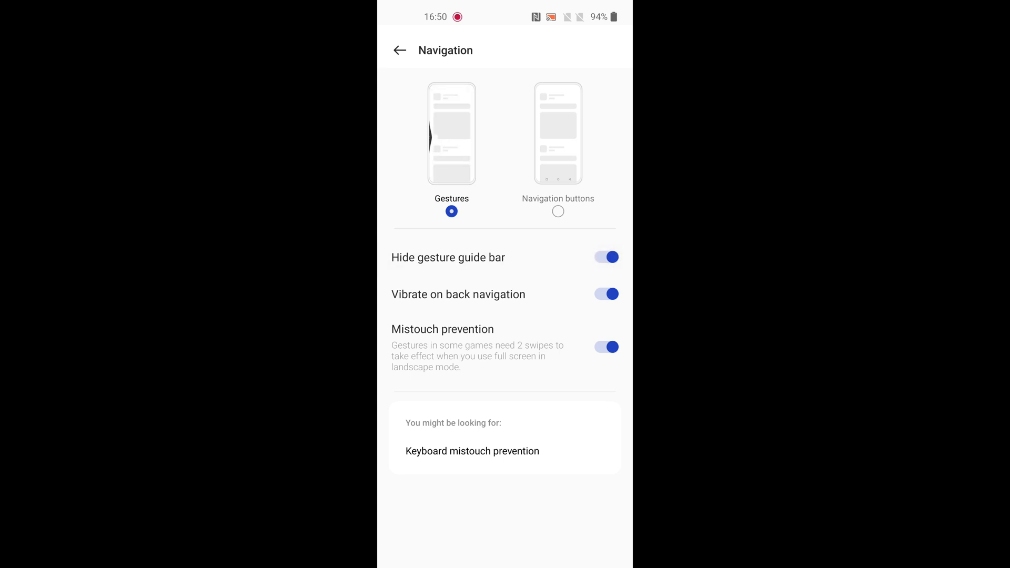
# Restore Navigation buttons with the default recents-home-back layout and go back to Convenience tools.
pyautogui.click(558, 211)
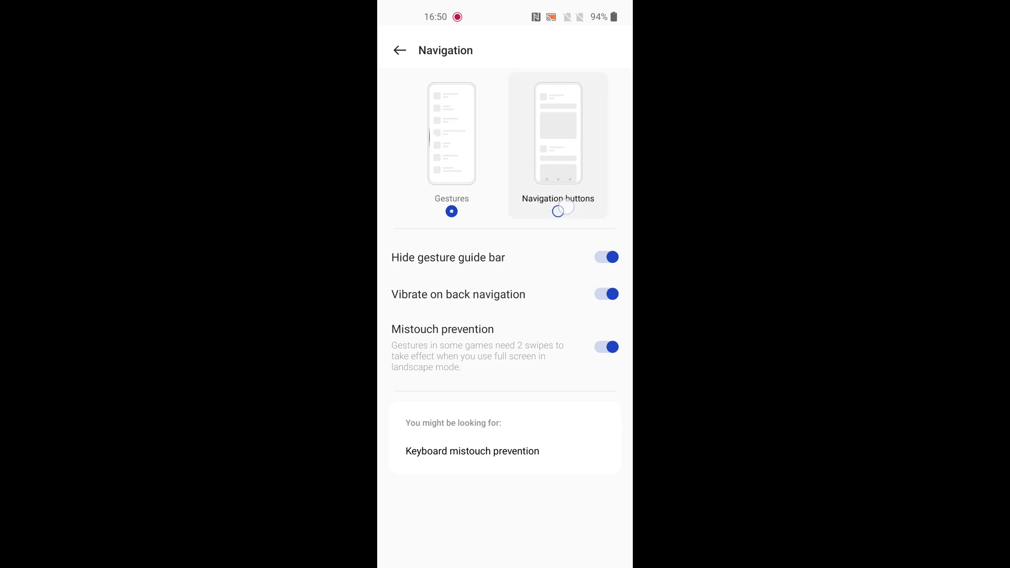
pyautogui.click(558, 210)
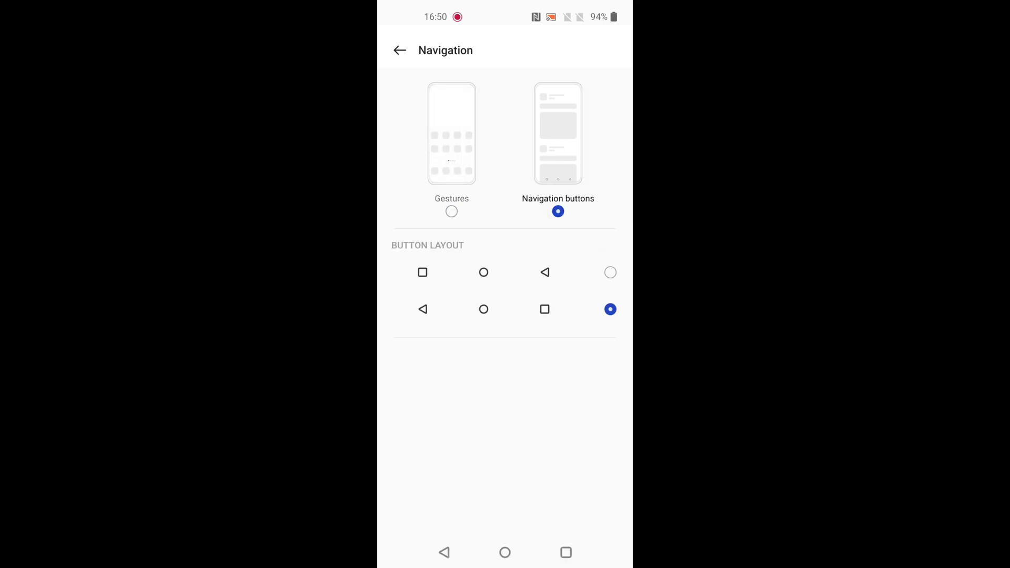
pyautogui.click(610, 272)
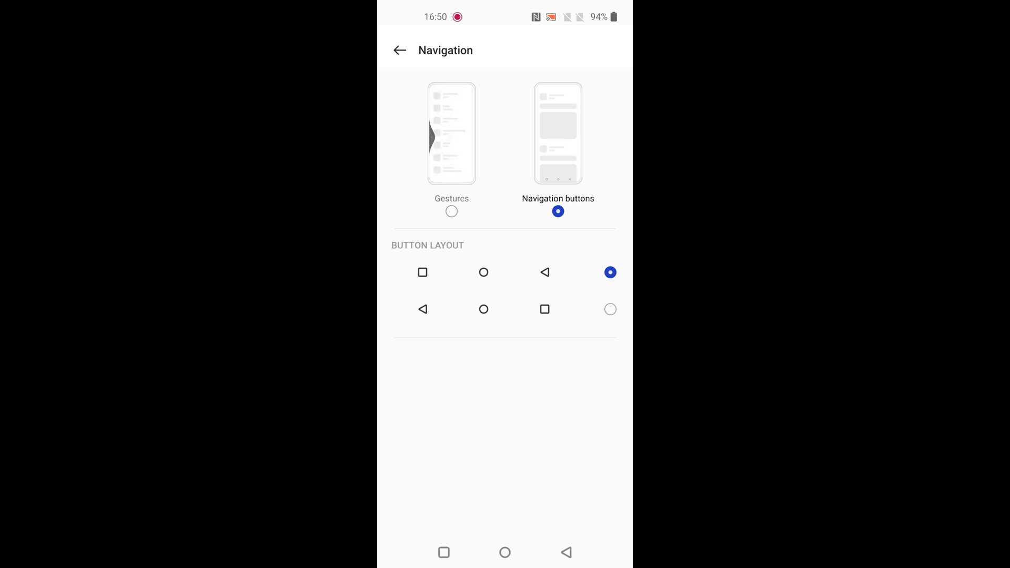
pyautogui.click(400, 50)
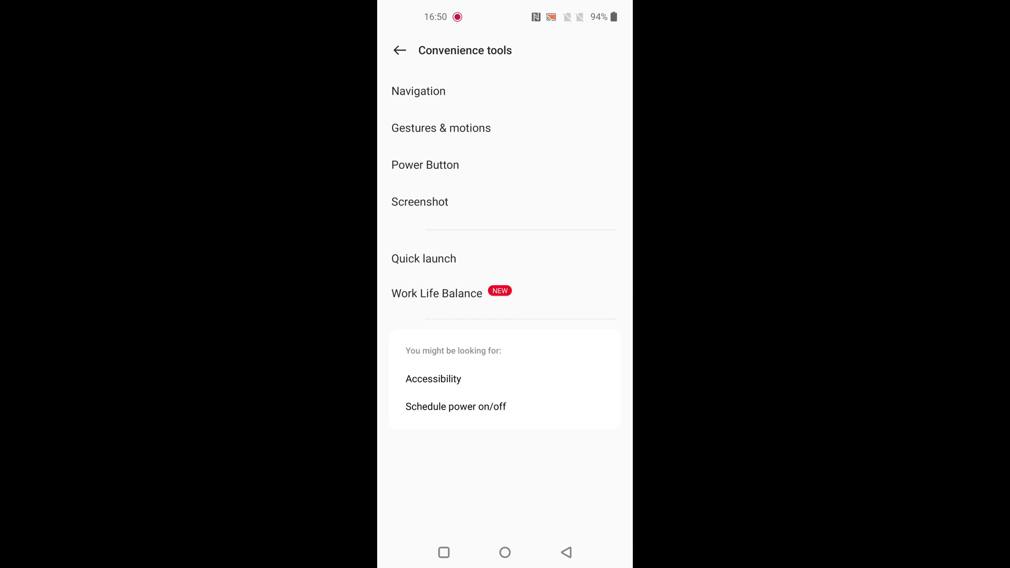